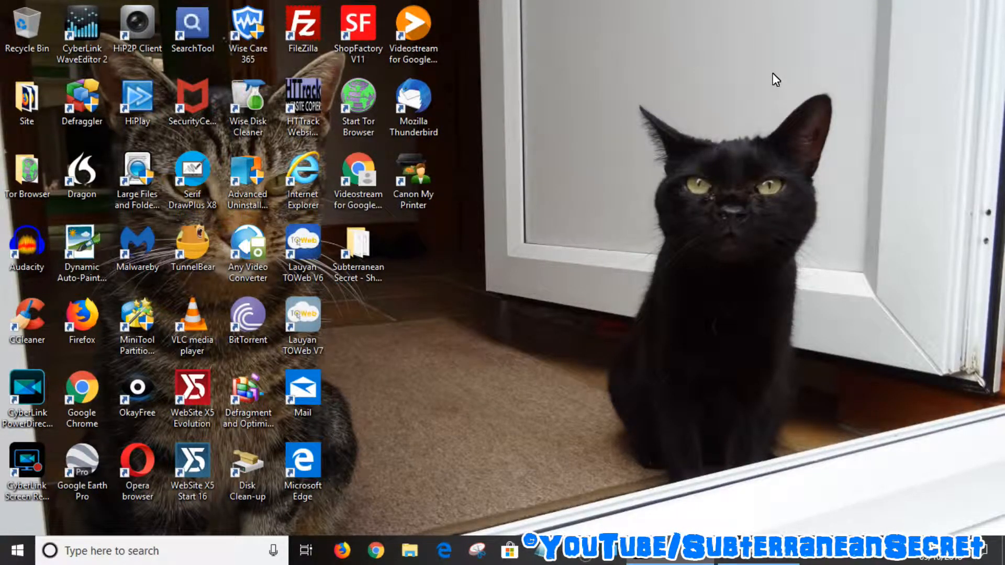
{"action": "mouse_move", "coordinate": [564, 59]}
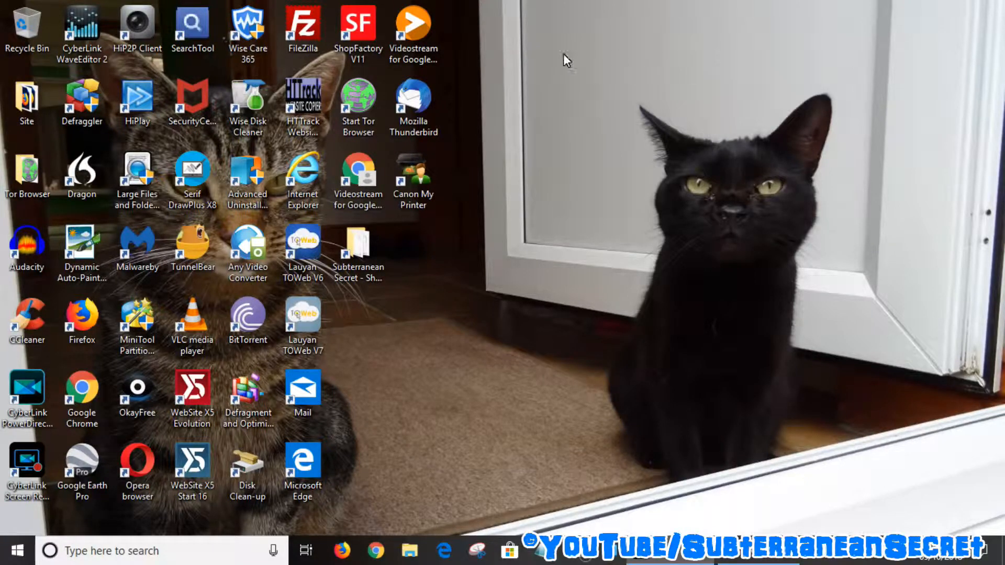
Launch Mozilla Thunderbird from its desktop shortcut.
{"action": "left_click", "coordinate": [414, 100]}
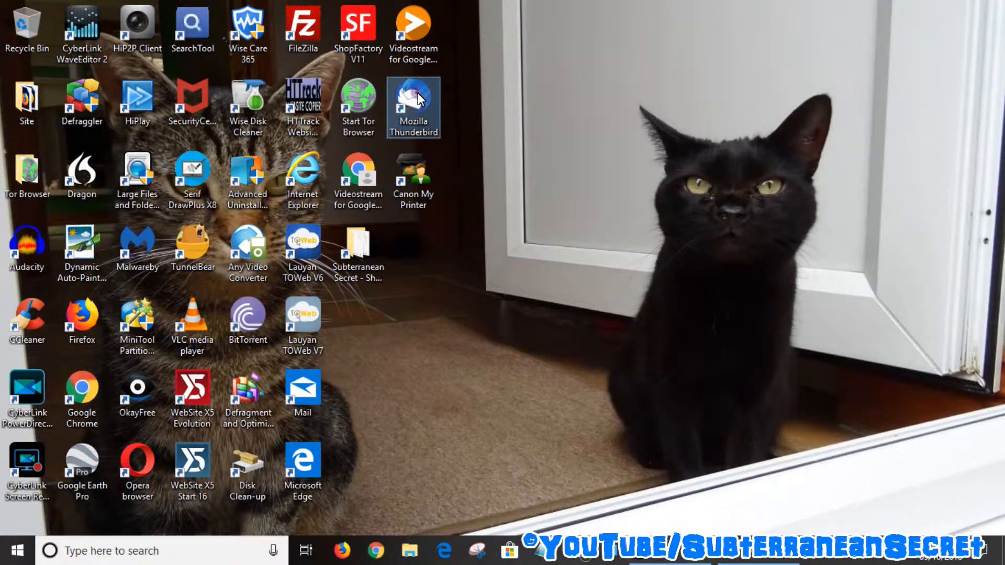
{"action": "double_click", "coordinate": [413, 94]}
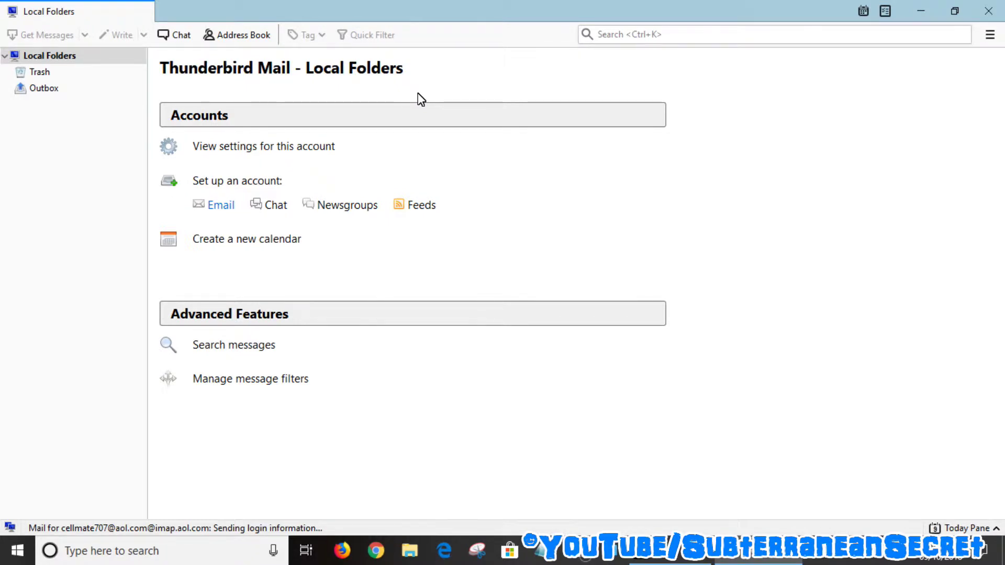
{"action": "mouse_move", "coordinate": [317, 96]}
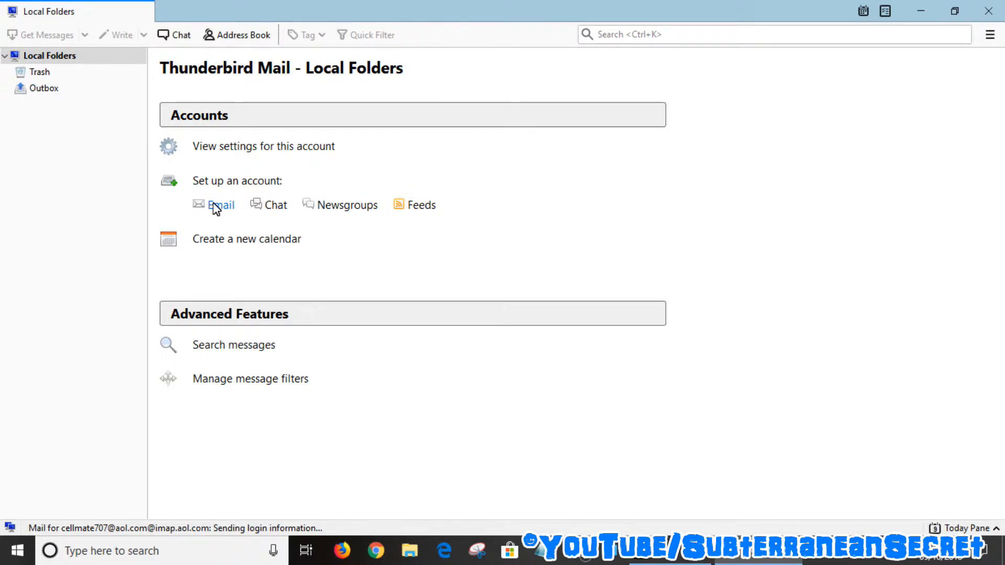
Start an existing email account setup and enter the name Test, AOL address and password.
{"action": "left_click", "coordinate": [221, 205]}
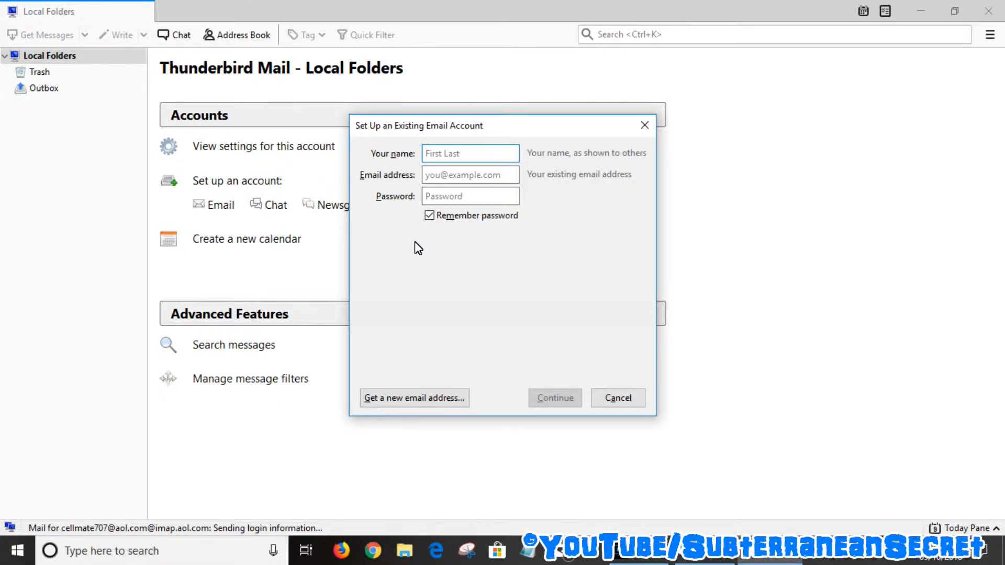
{"action": "left_click", "coordinate": [460, 154]}
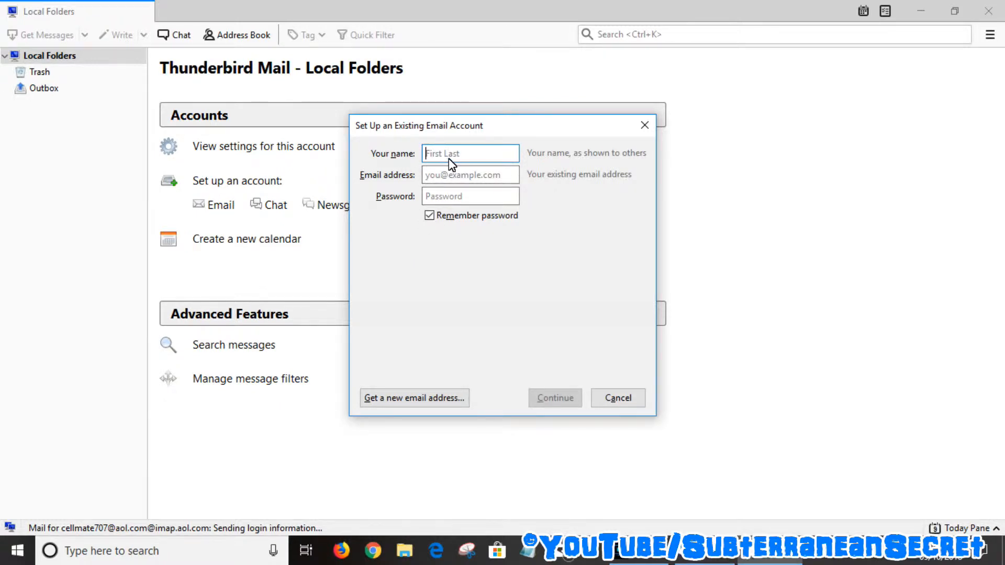
{"action": "type", "text": "Test"}
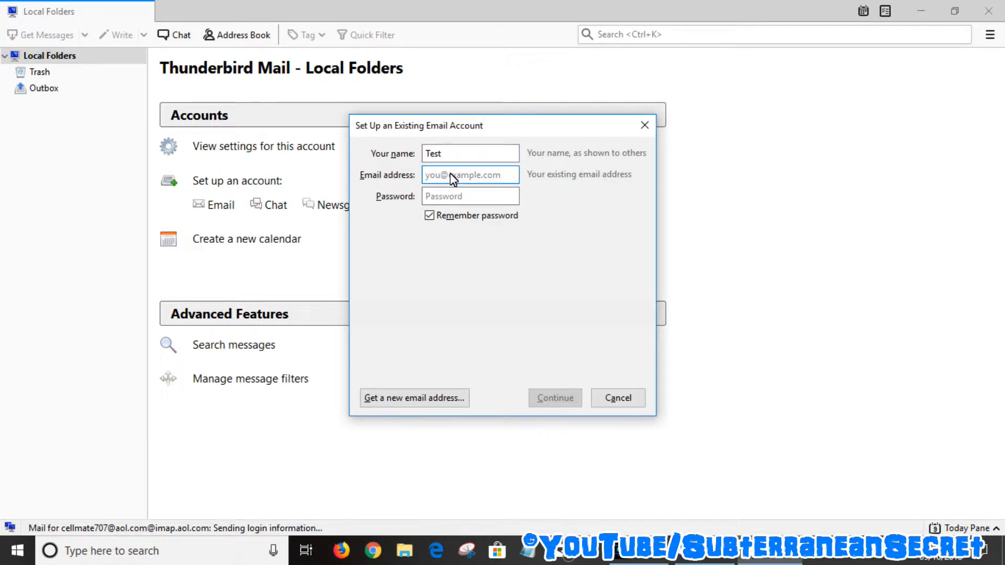
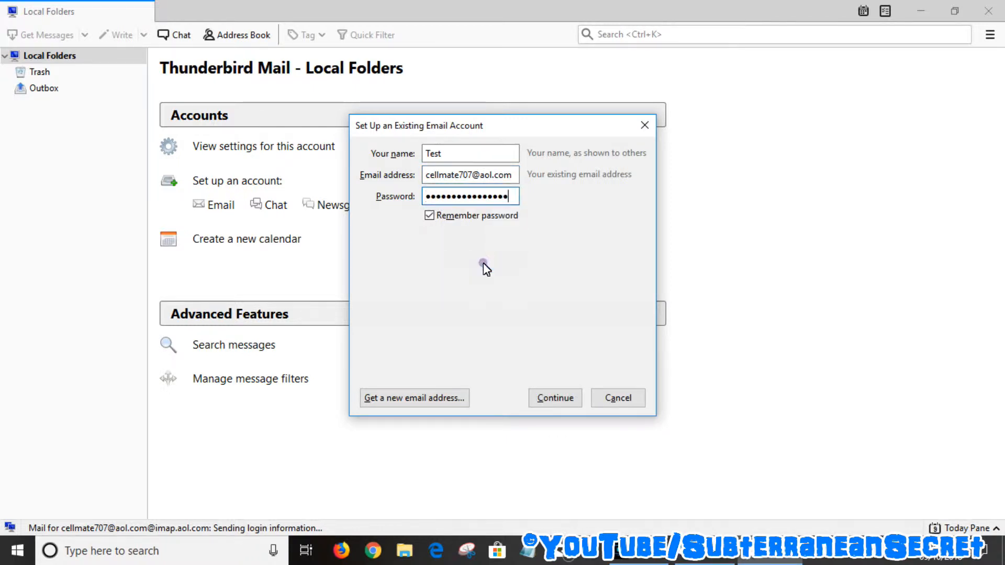
{"action": "mouse_move", "coordinate": [534, 372]}
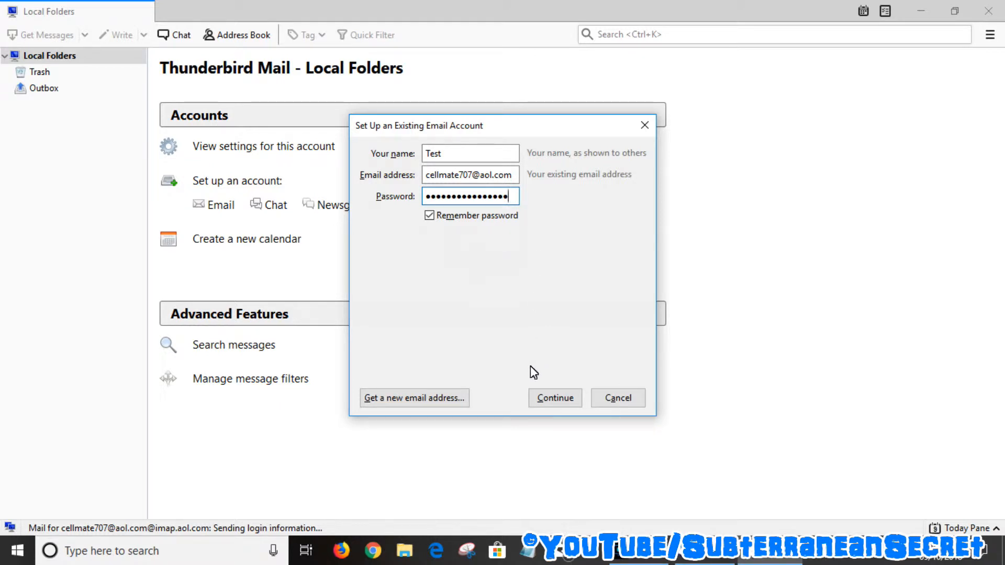
Look up the AOL server settings and accept the detected IMAP configuration.
{"action": "left_click", "coordinate": [555, 398]}
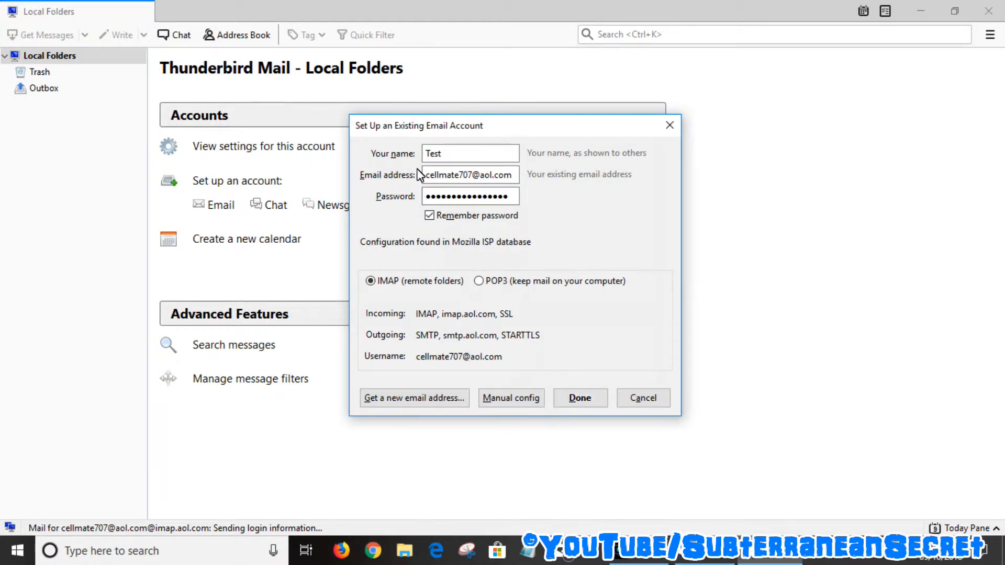
{"action": "mouse_move", "coordinate": [439, 347]}
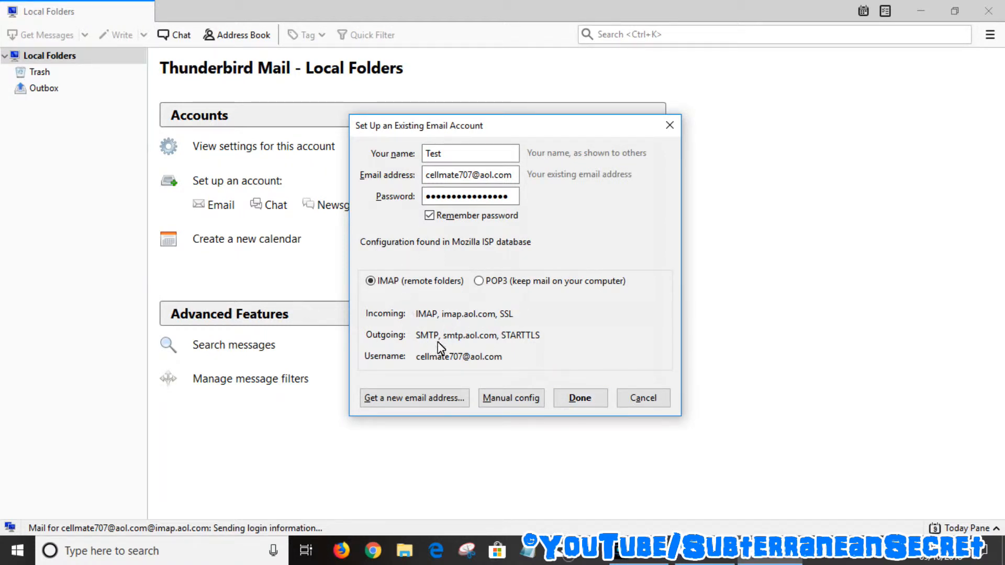
{"action": "mouse_move", "coordinate": [507, 365]}
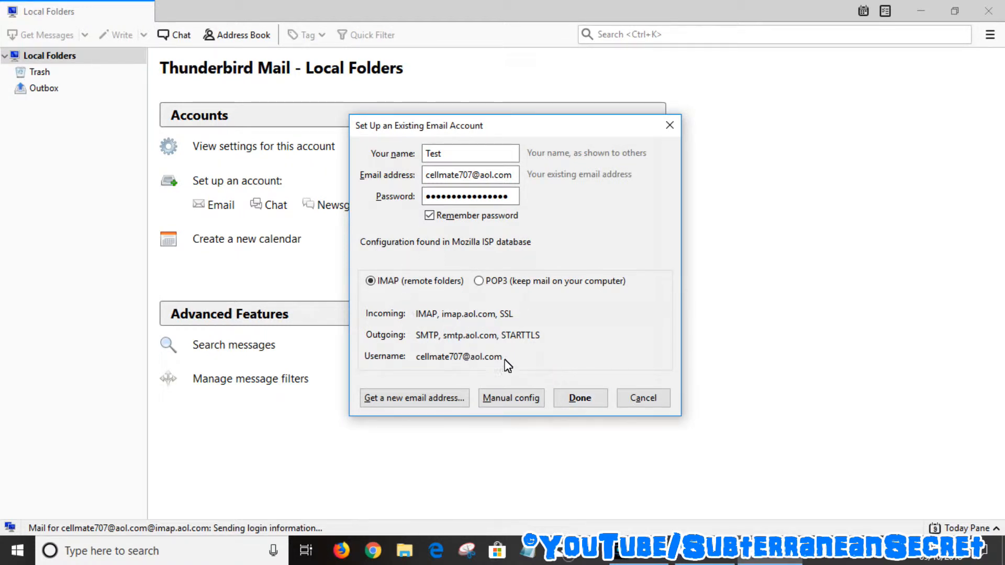
{"action": "left_click", "coordinate": [580, 398]}
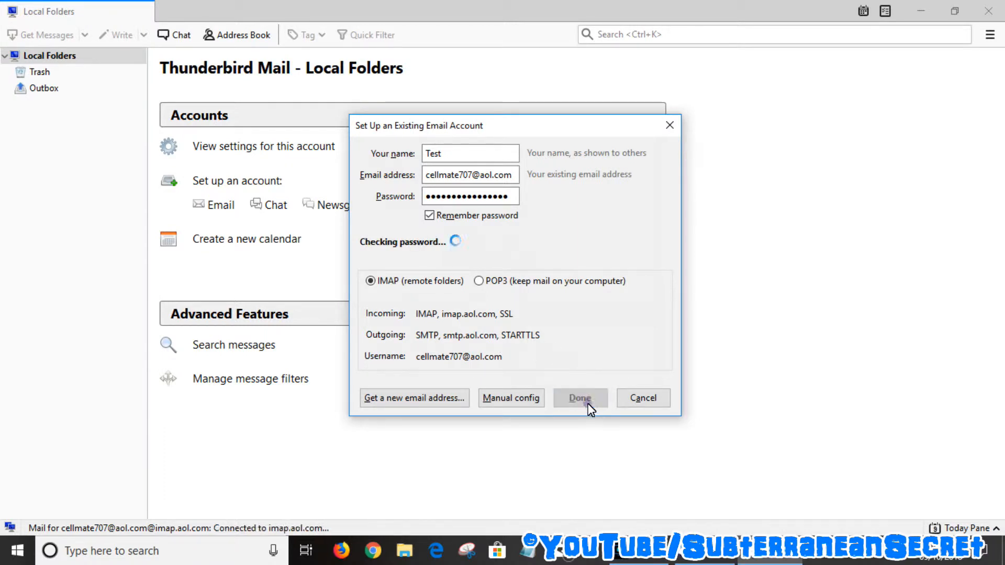
{"action": "left_click", "coordinate": [580, 398]}
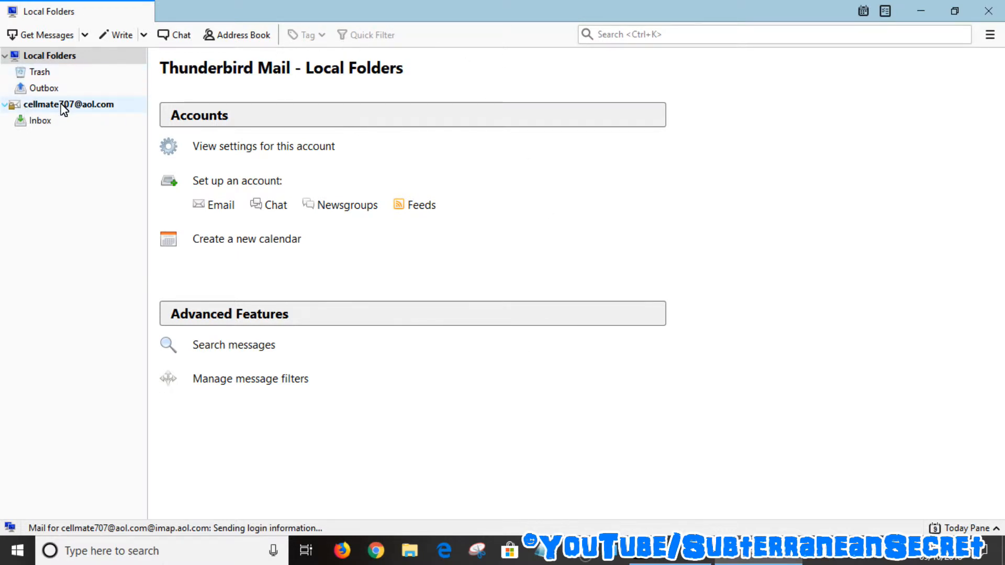
Open the AOL account's Inbox while its 365 messages download.
{"action": "left_click", "coordinate": [39, 120]}
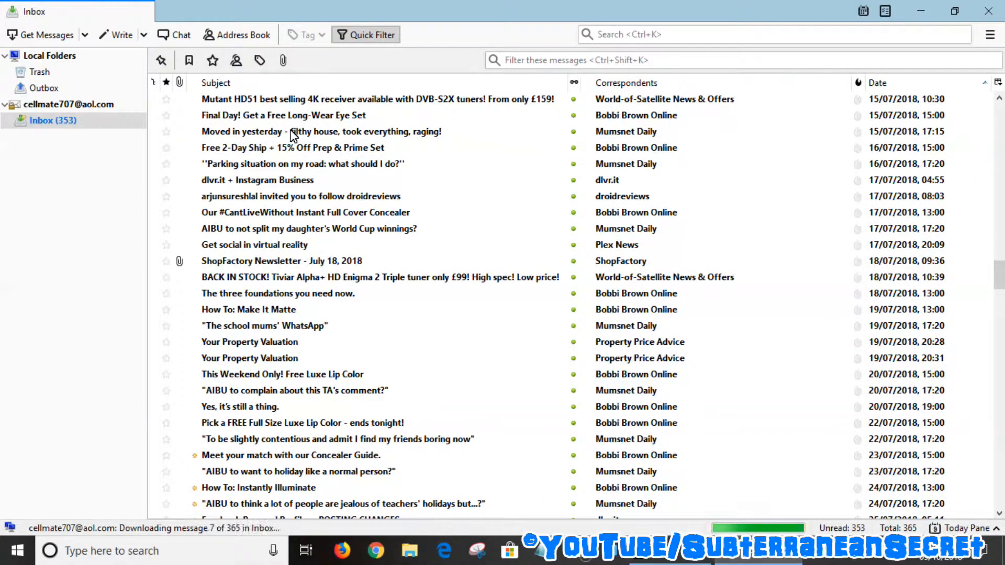
{"action": "left_click", "coordinate": [244, 180]}
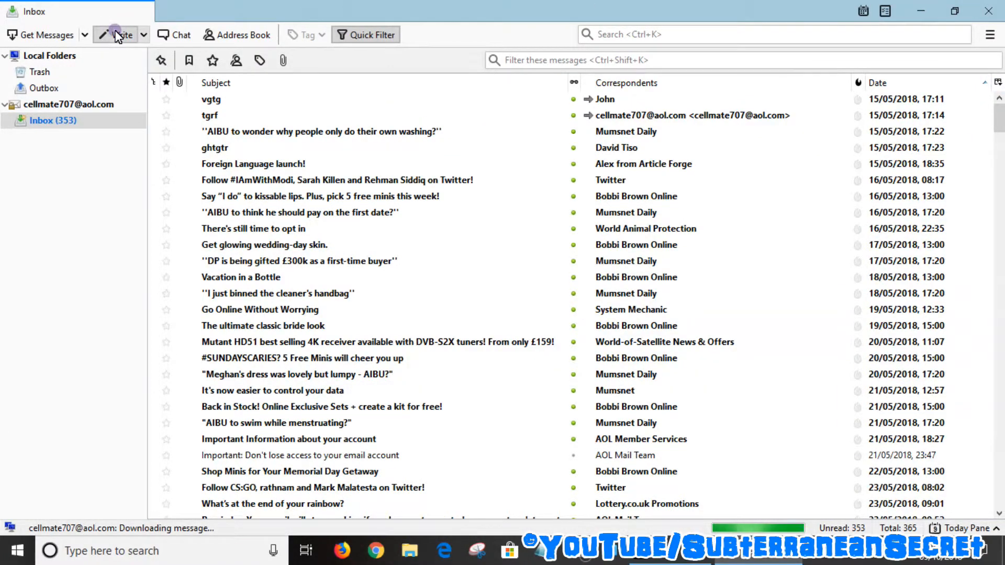
{"action": "left_click", "coordinate": [110, 34]}
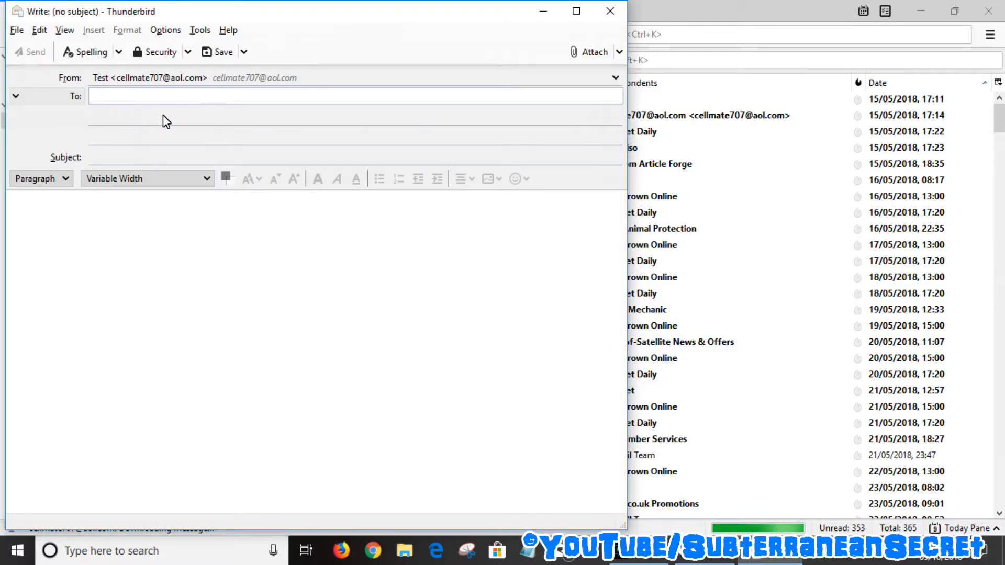
{"action": "mouse_move", "coordinate": [74, 246]}
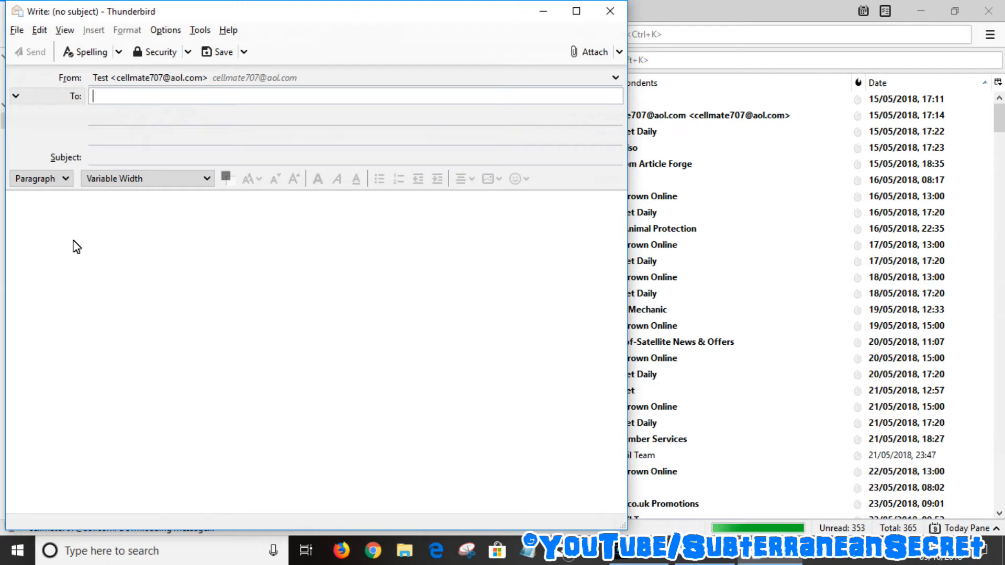
{"action": "left_click", "coordinate": [606, 12]}
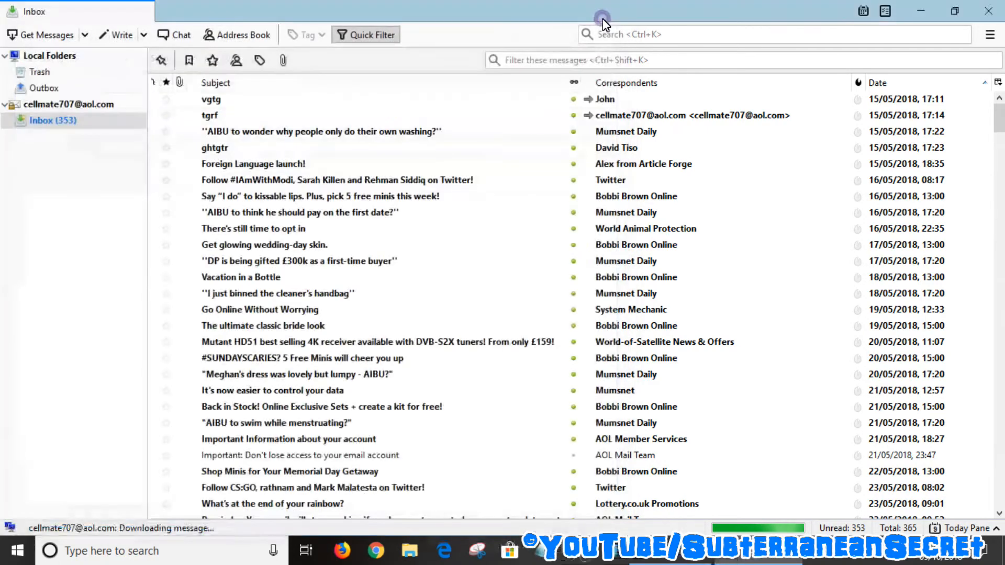